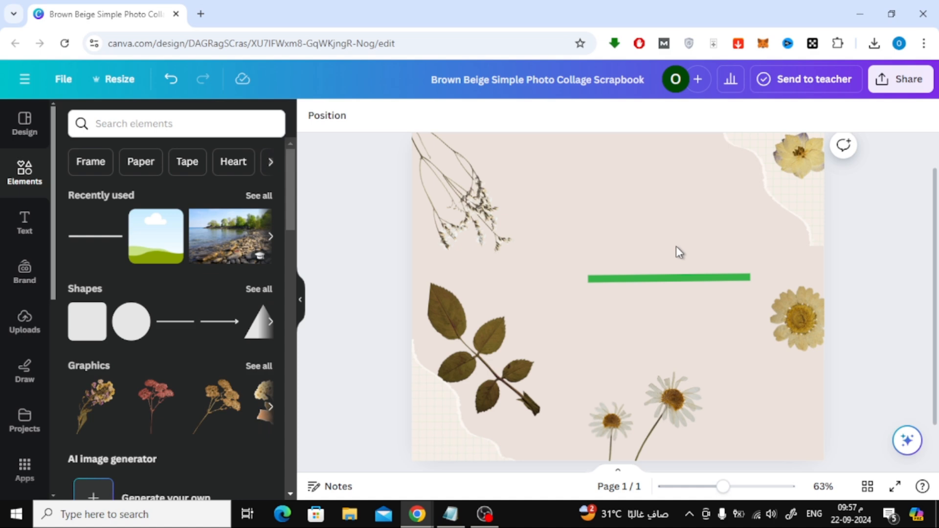
Step: Select the green line and drag its left endpoint around until it sits under the dried flowers
{"action": "left_click", "coordinate": [668, 277]}
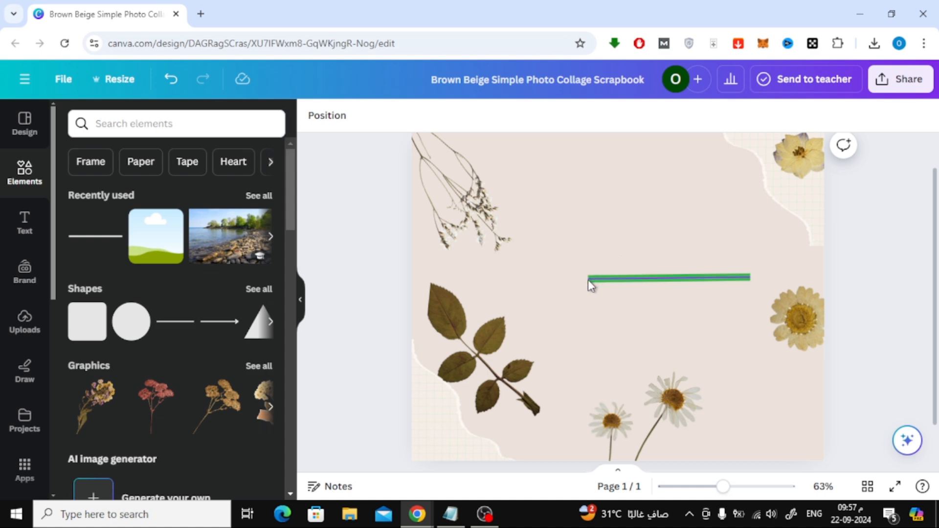
{"action": "left_click", "coordinate": [668, 277]}
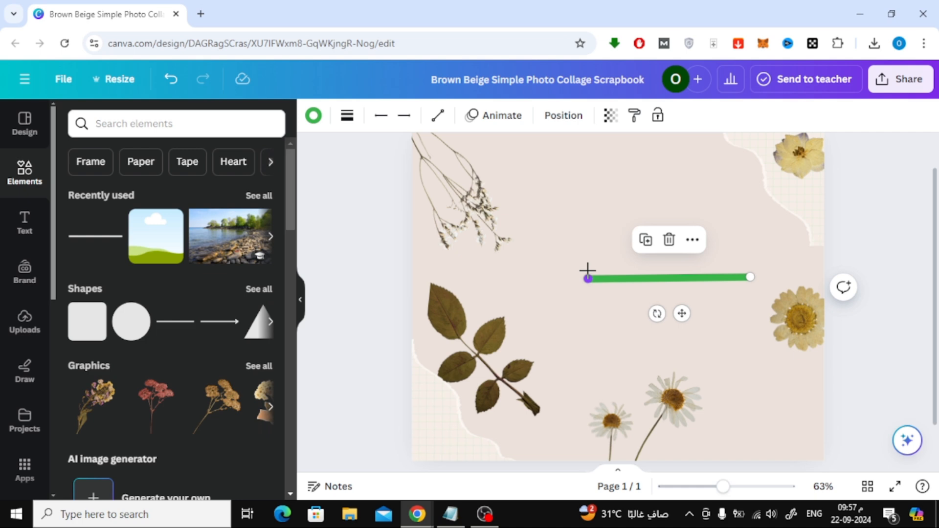
{"action": "left_click_drag", "start_coordinate": [587, 277], "coordinate": [524, 245]}
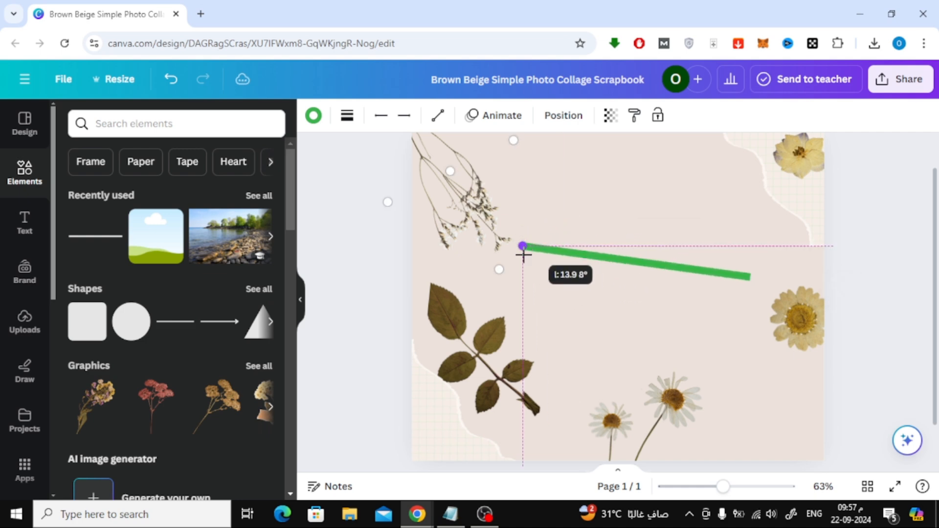
{"action": "left_click_drag", "start_coordinate": [523, 246], "coordinate": [499, 270]}
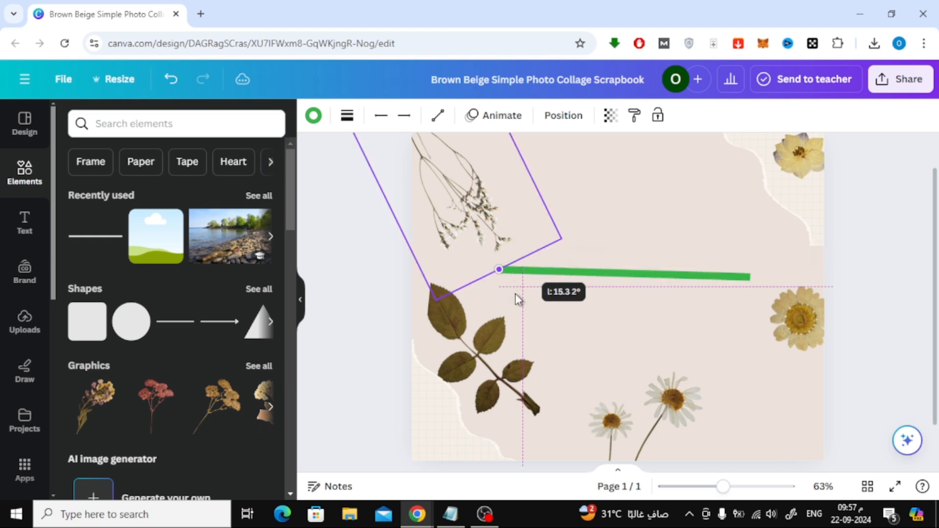
{"action": "left_click_drag", "start_coordinate": [499, 269], "coordinate": [537, 262]}
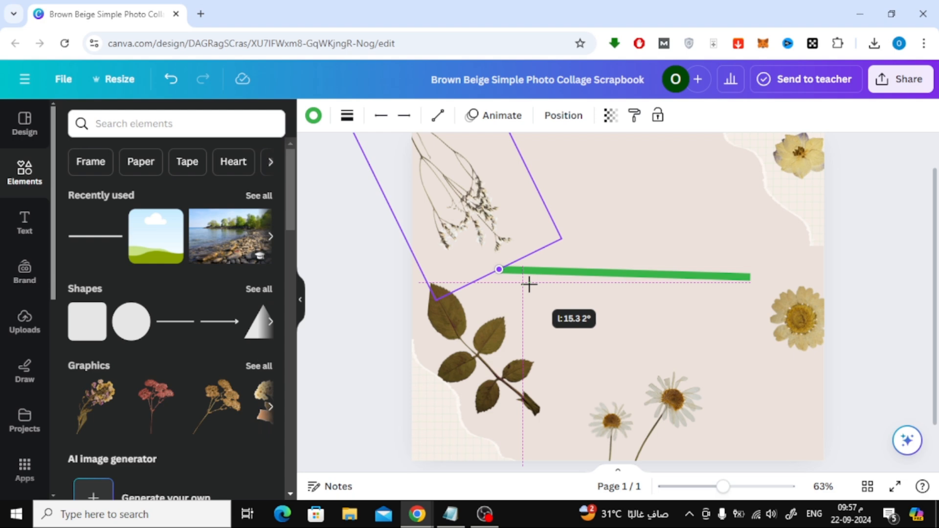
{"action": "left_click_drag", "start_coordinate": [500, 269], "coordinate": [553, 297]}
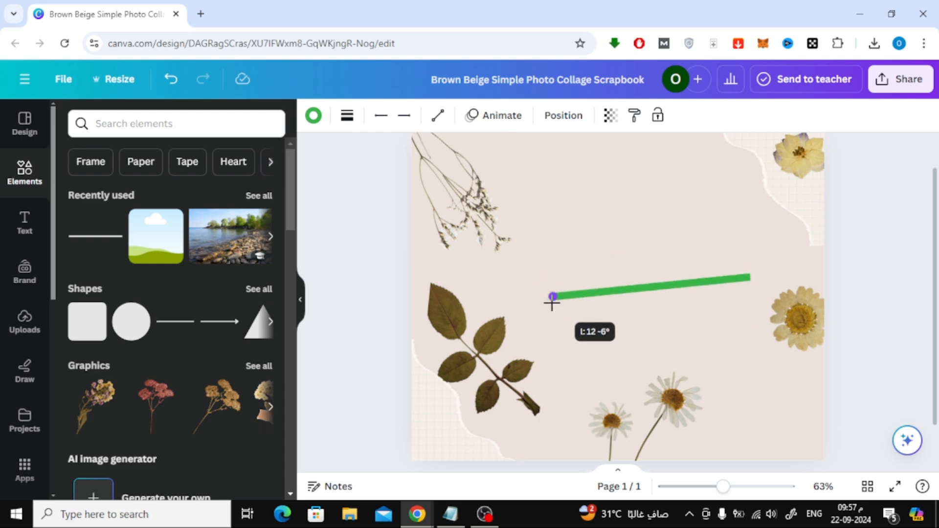
{"action": "left_click_drag", "start_coordinate": [553, 297], "coordinate": [454, 195]}
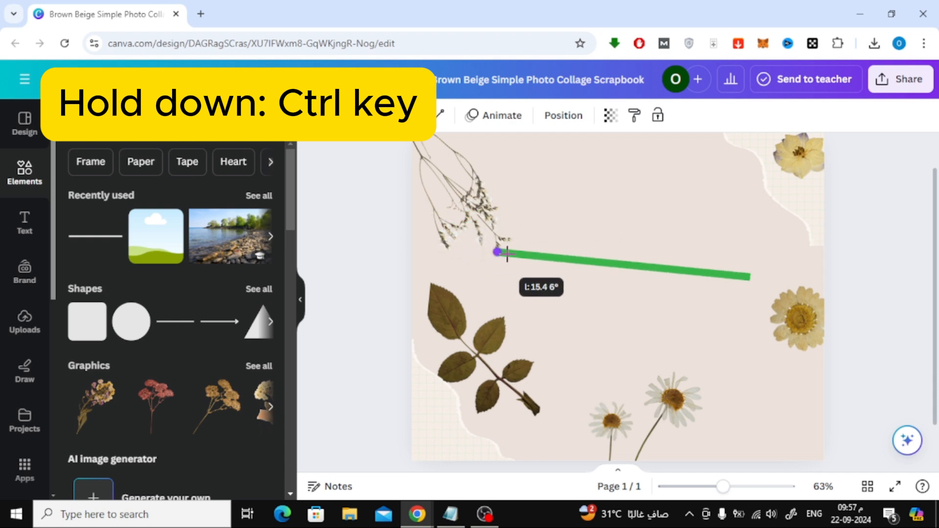
Step: Drag the line's left end without snapping down and left onto the leafy sprig's stem
{"action": "left_click_drag", "start_coordinate": [496, 253], "coordinate": [466, 427]}
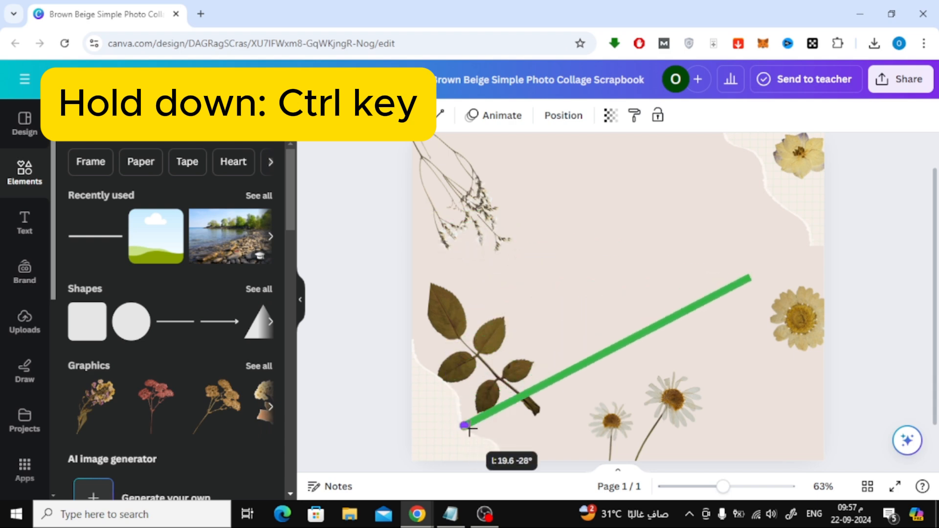
{"action": "left_click_drag", "start_coordinate": [467, 426], "coordinate": [500, 398]}
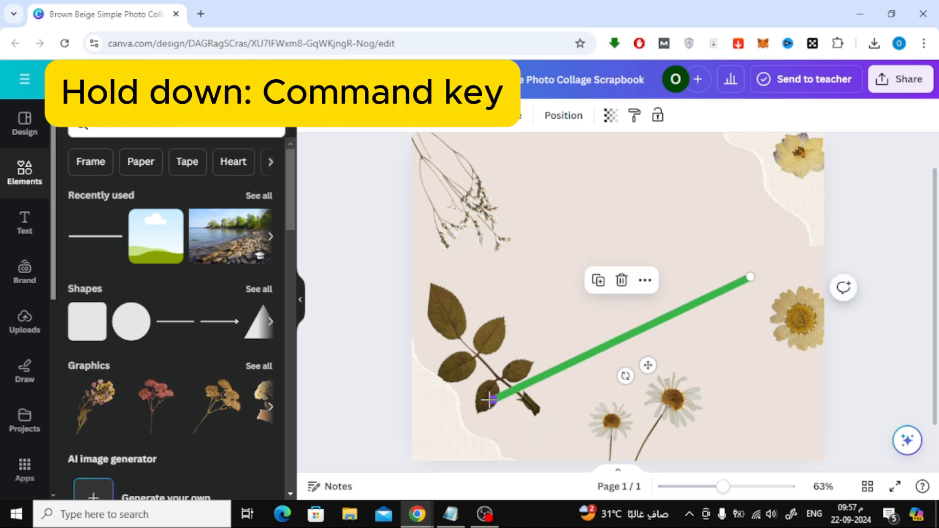
{"action": "left_click_drag", "start_coordinate": [490, 401], "coordinate": [437, 368]}
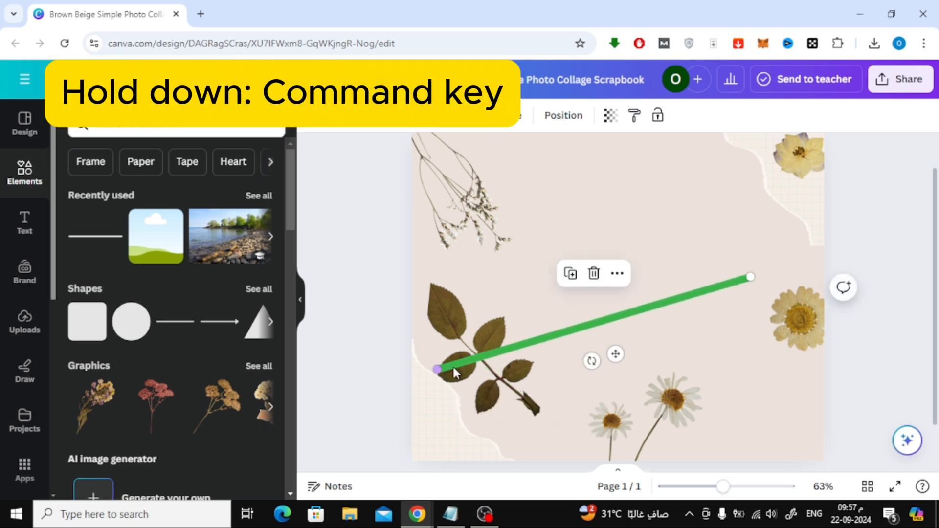
{"action": "left_click_drag", "start_coordinate": [438, 371], "coordinate": [438, 352]}
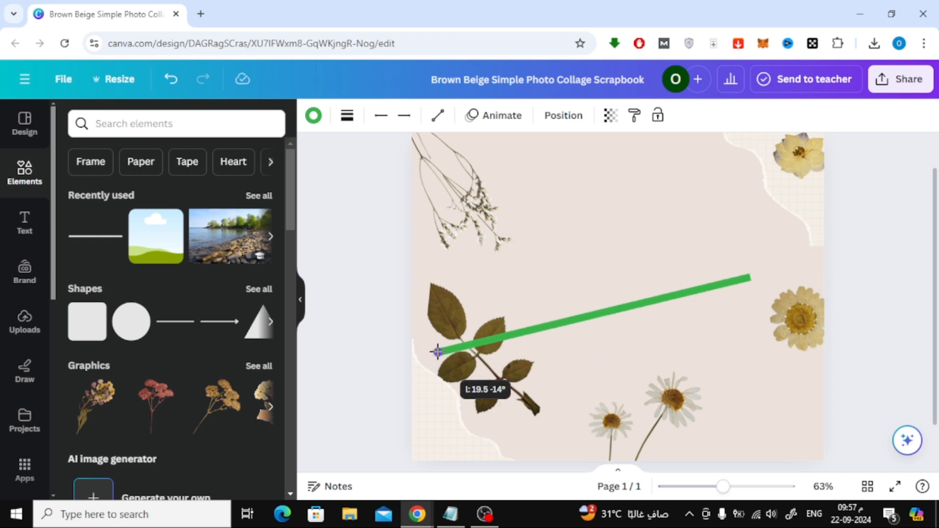
Step: Raise the line's left end past the leaf tip and settle it below the dried flower stems
{"action": "left_click_drag", "start_coordinate": [437, 352], "coordinate": [430, 317]}
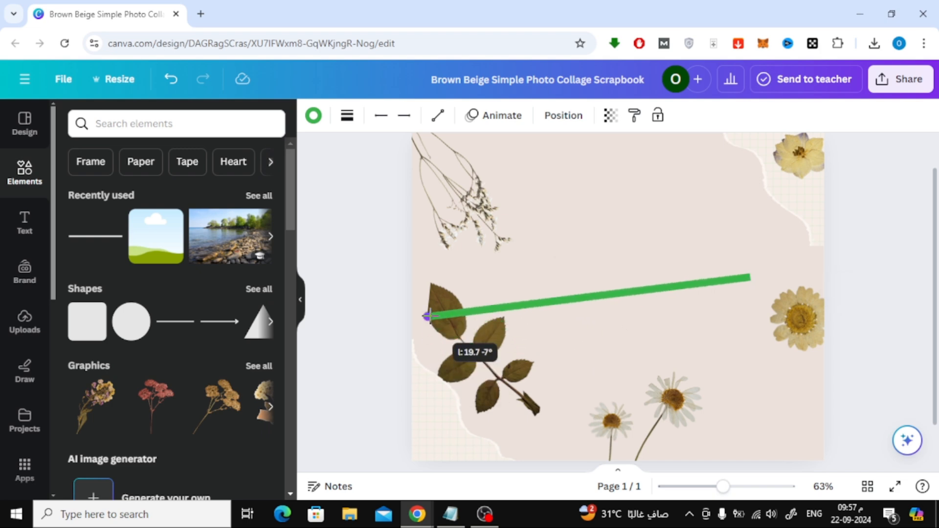
{"action": "left_click_drag", "start_coordinate": [430, 317], "coordinate": [411, 279]}
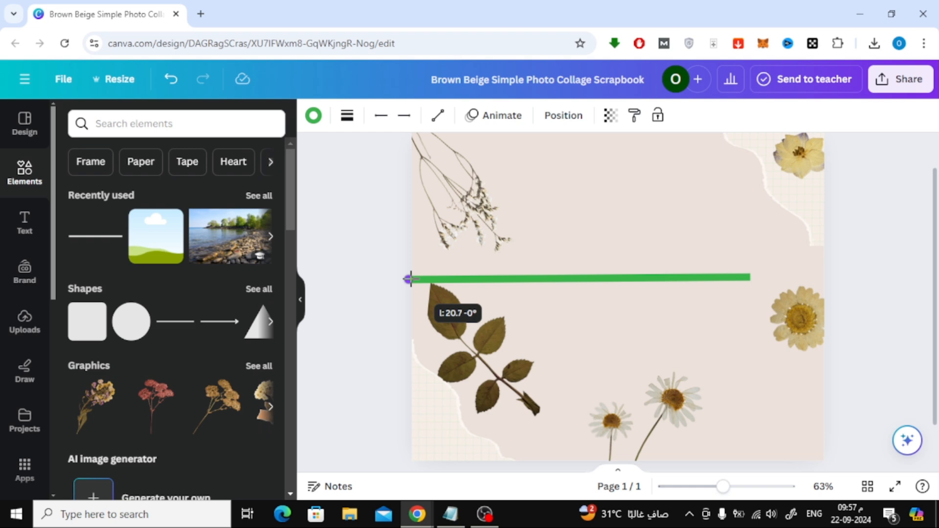
{"action": "left_click_drag", "start_coordinate": [409, 278], "coordinate": [430, 173]}
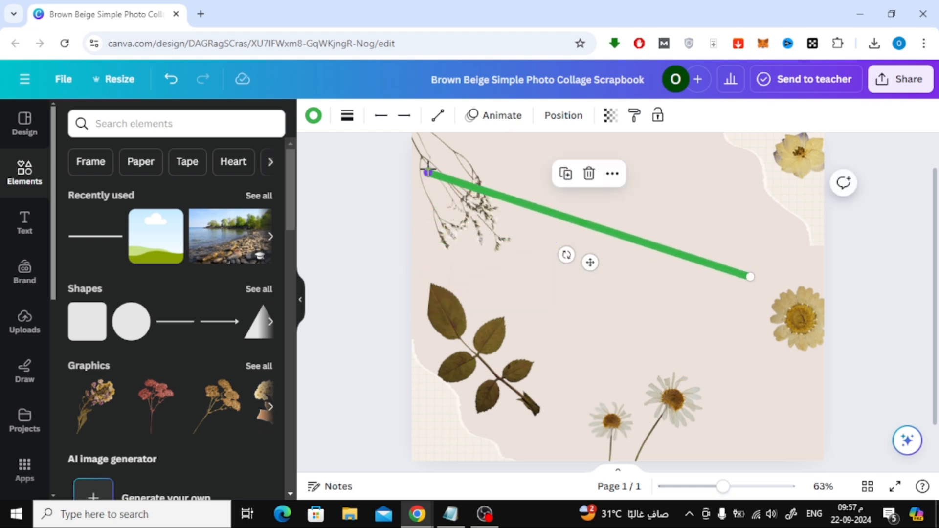
{"action": "left_click_drag", "start_coordinate": [427, 174], "coordinate": [456, 262]}
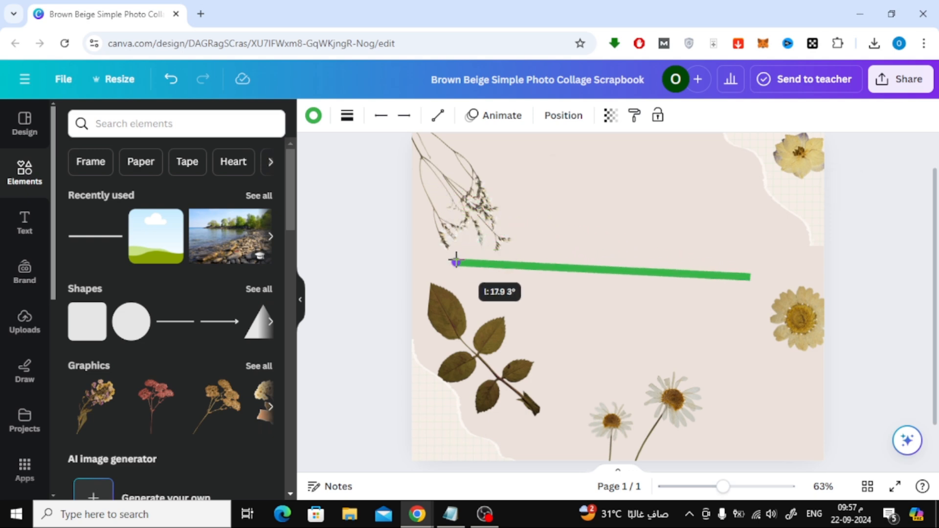